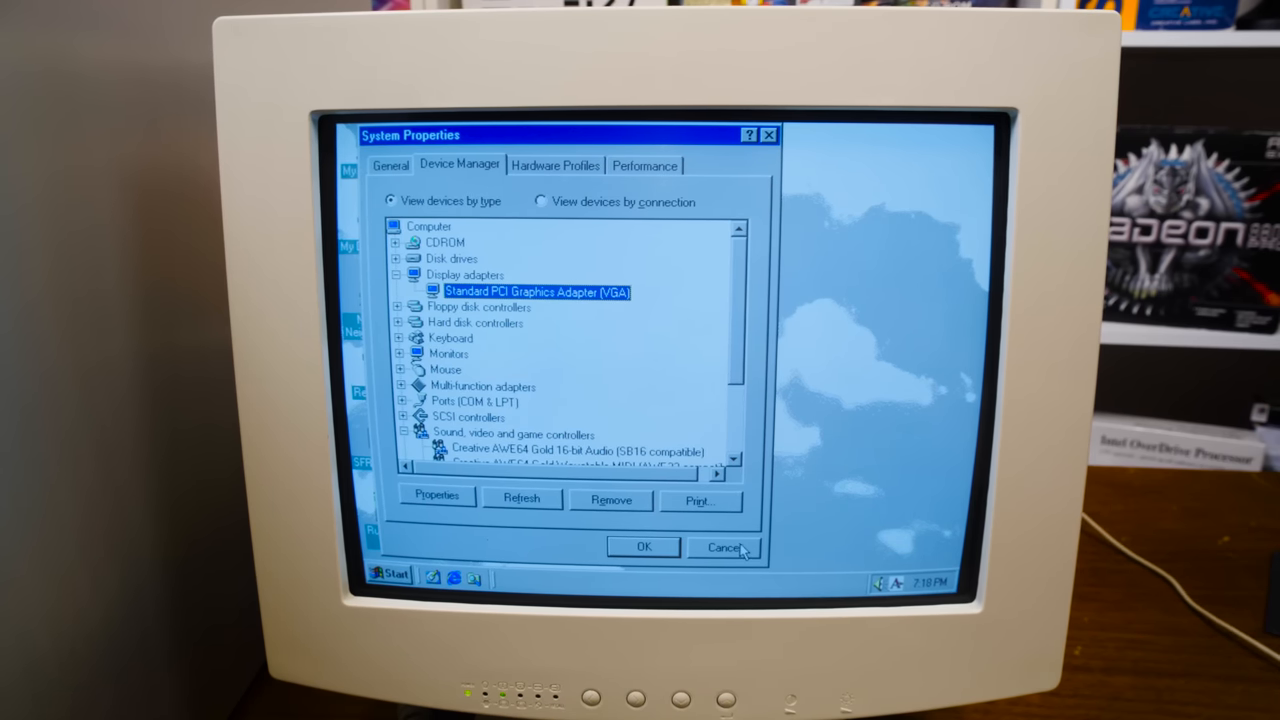
- Advance the driver wizard to install the Quantum3D Raven AGP driver from D:\WIN98\RAVEN.INF
left_click(722, 548)
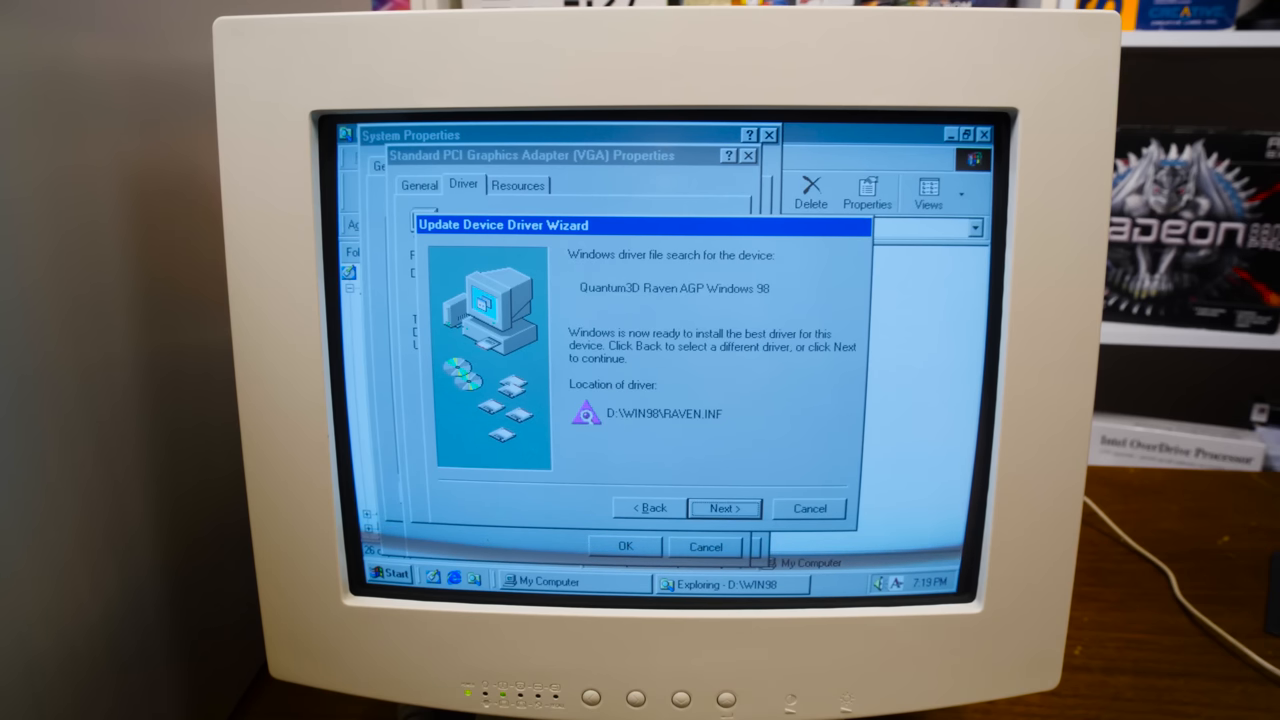
left_click(724, 508)
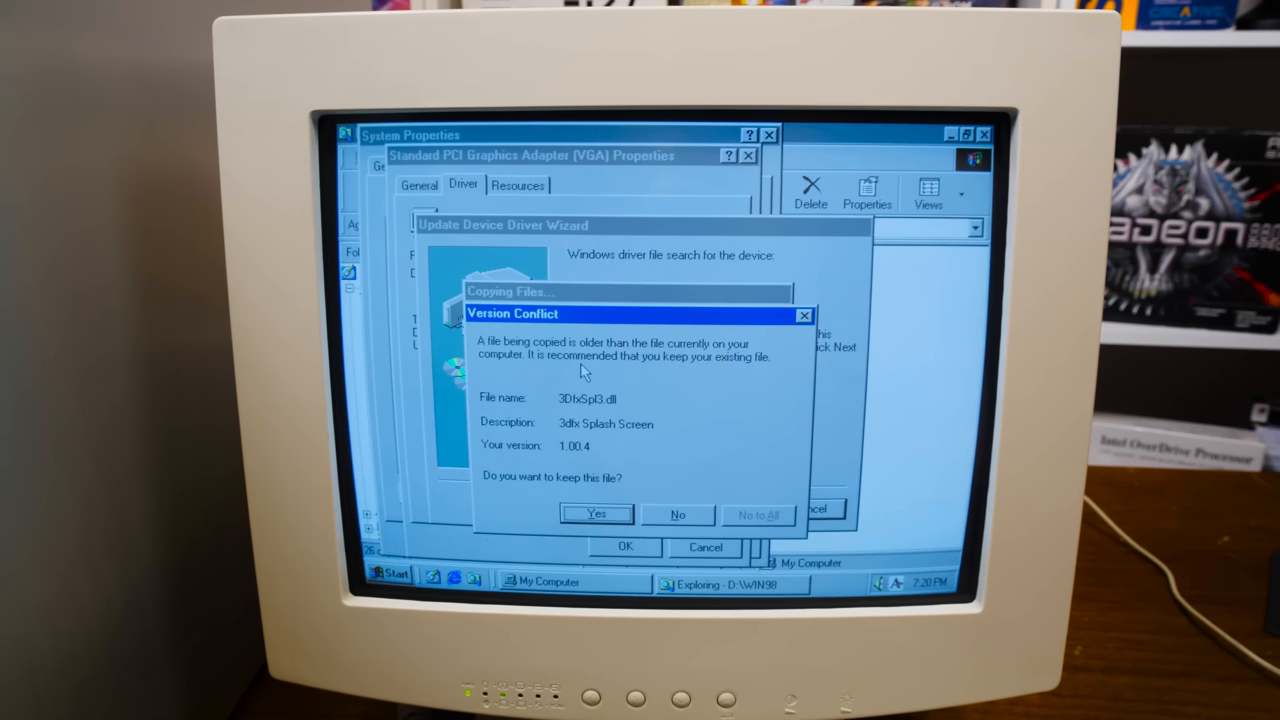
mouse_move(644, 448)
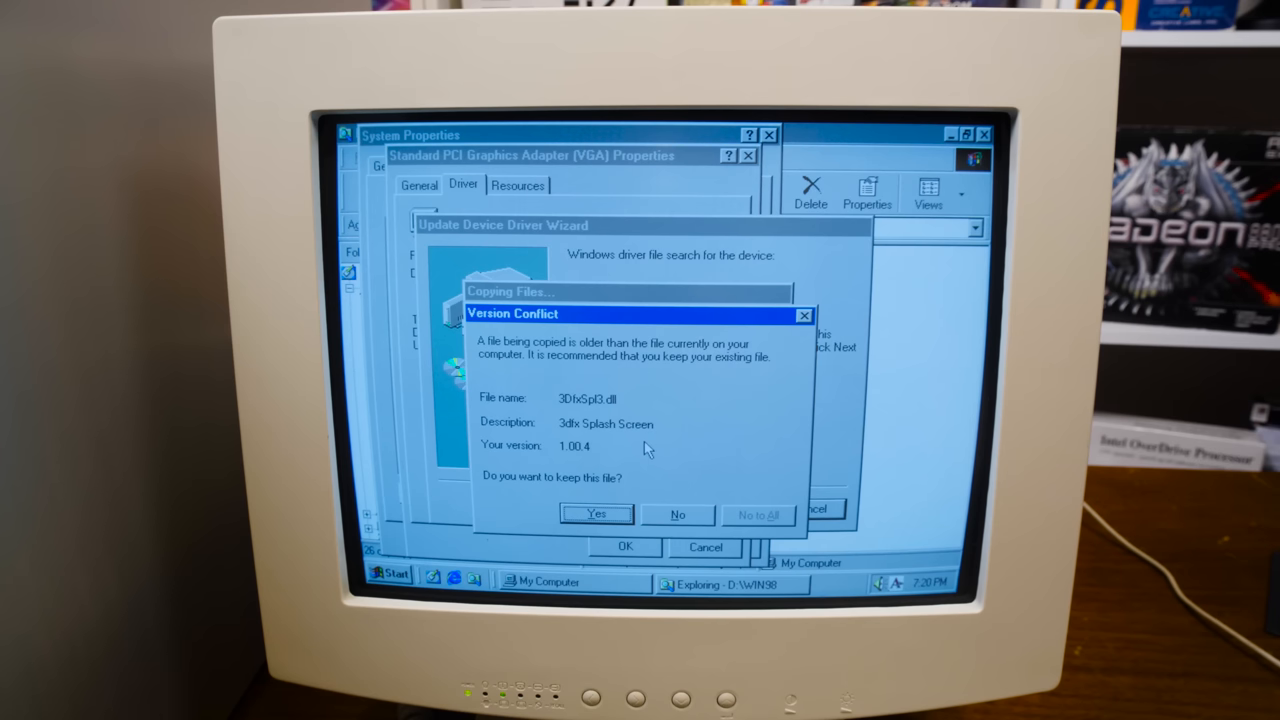
mouse_move(696, 530)
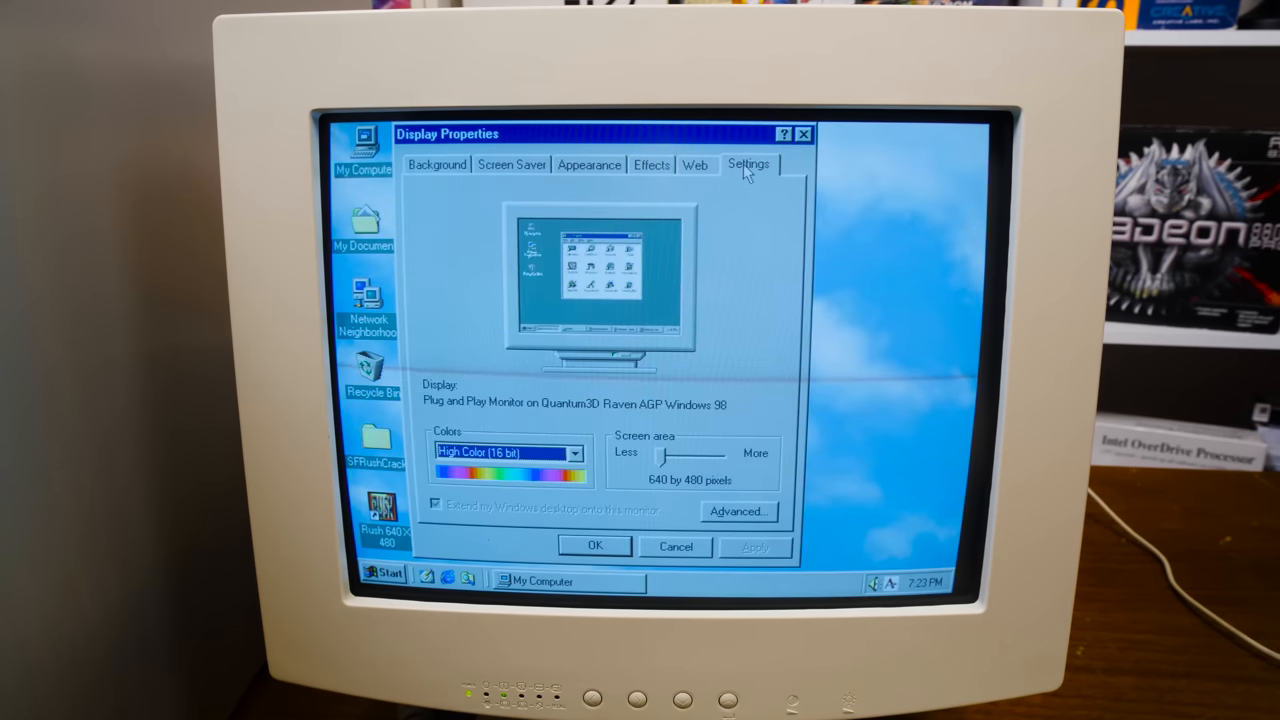
- Review the Raven adapter information and the advanced Glide/OpenGL option checkboxes
left_click(738, 512)
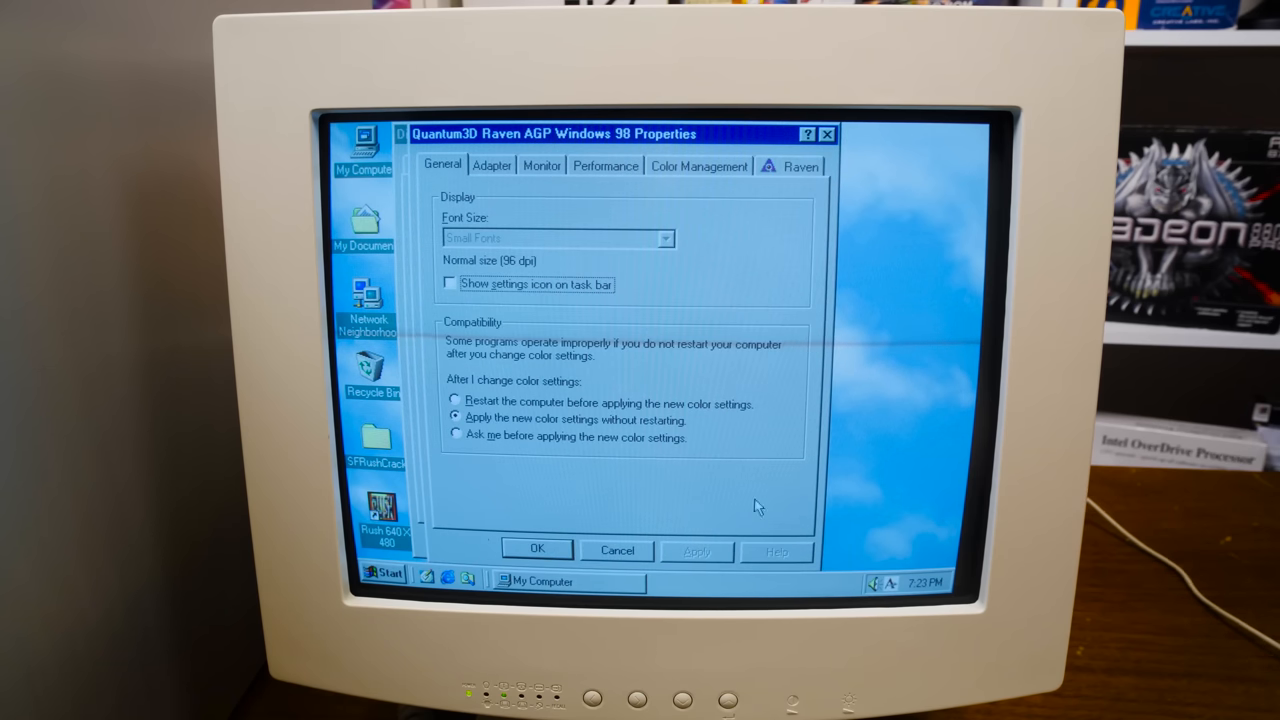
mouse_move(816, 164)
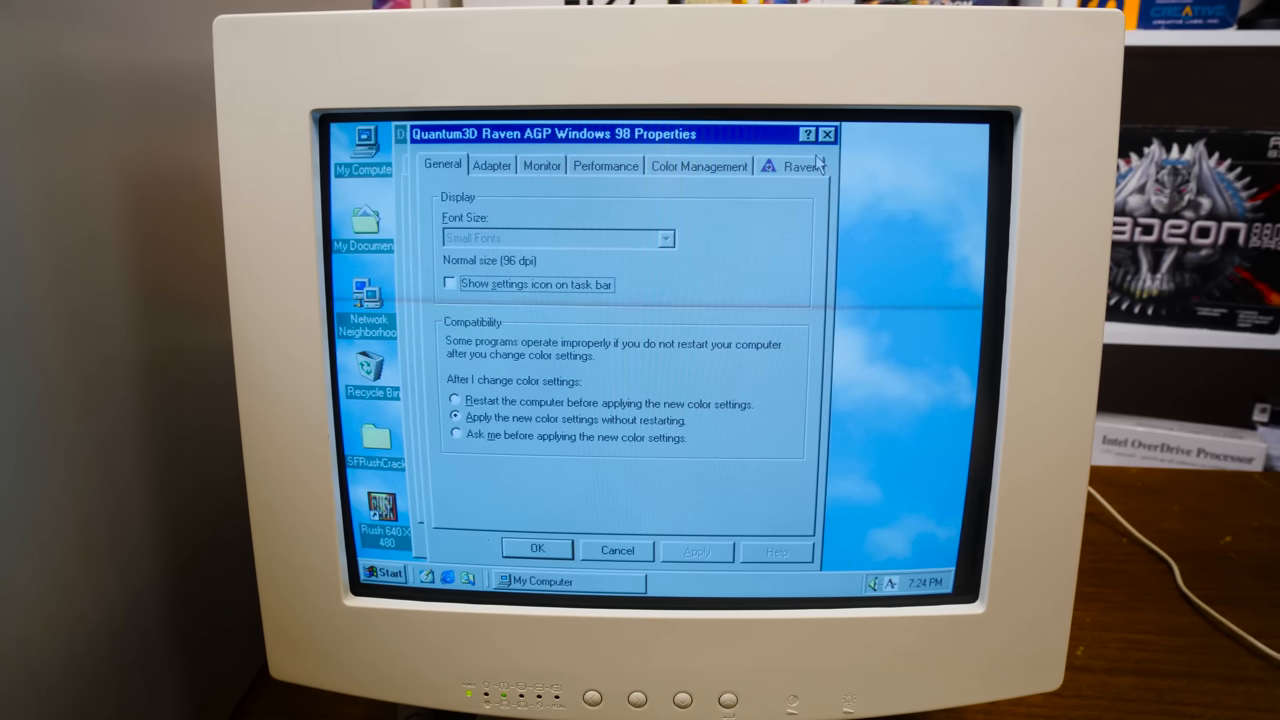
left_click(800, 164)
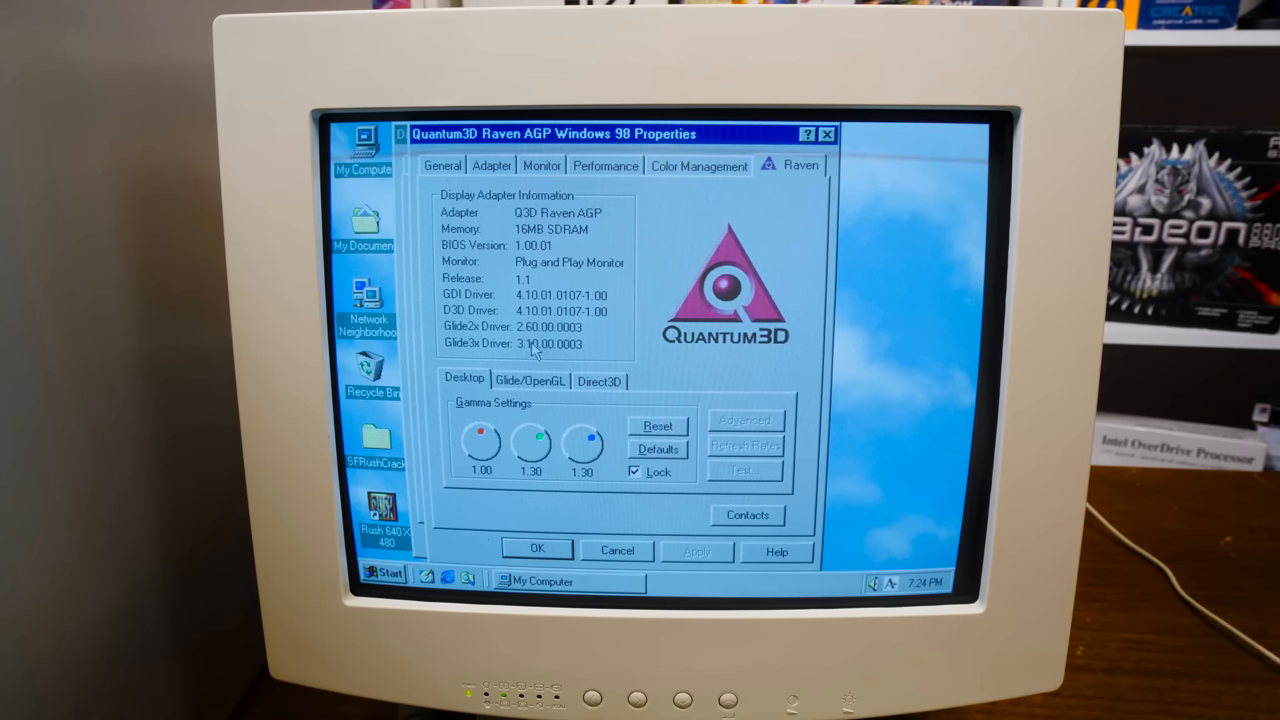
left_click(746, 420)
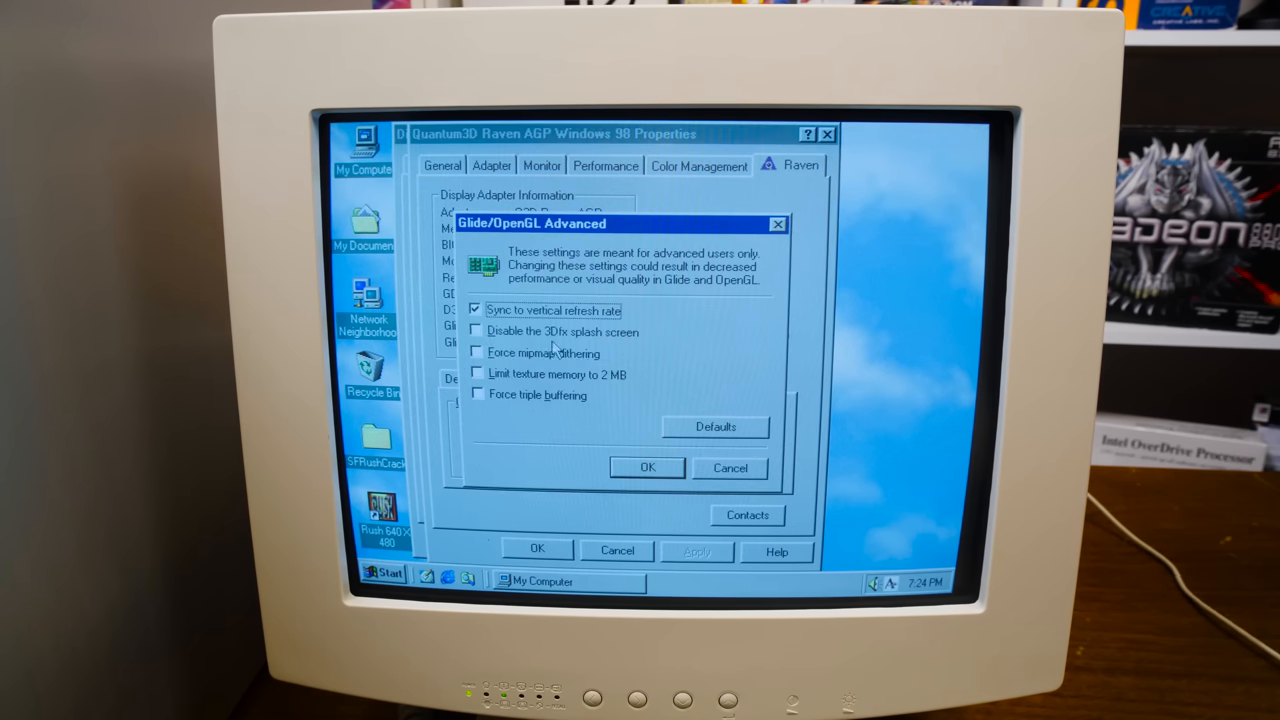
mouse_move(604, 344)
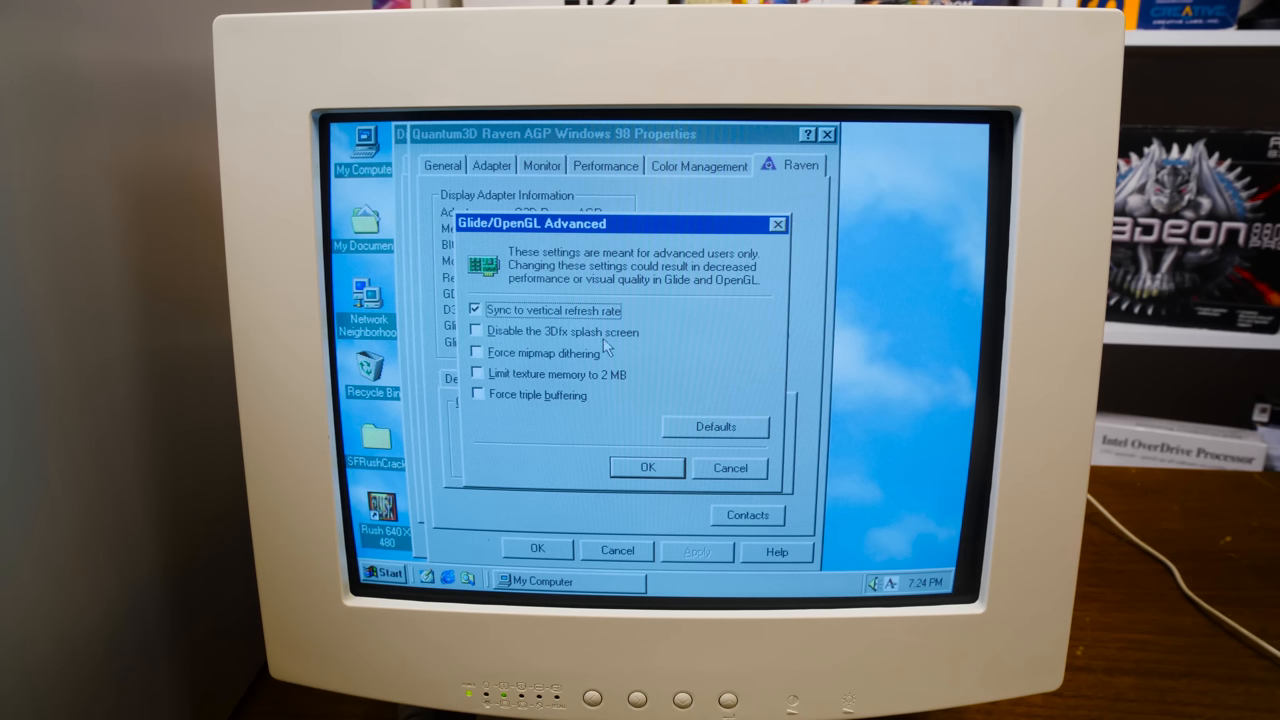
mouse_move(570, 384)
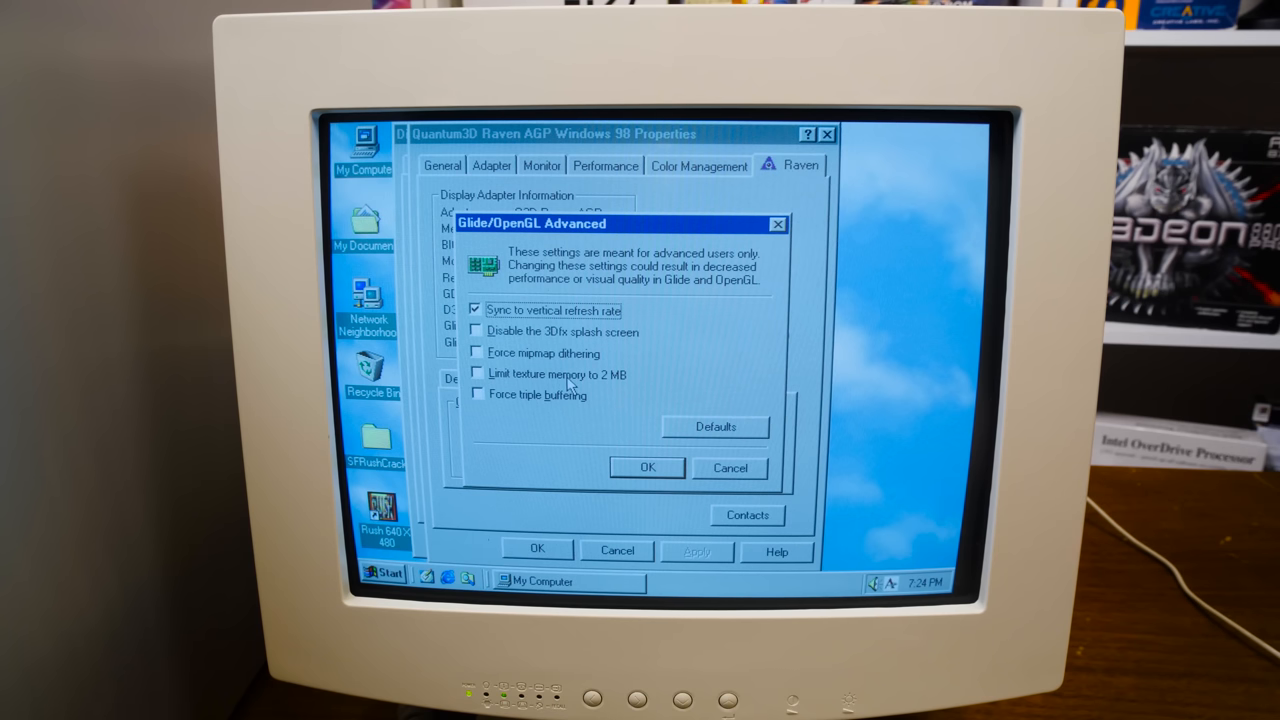
mouse_move(588, 380)
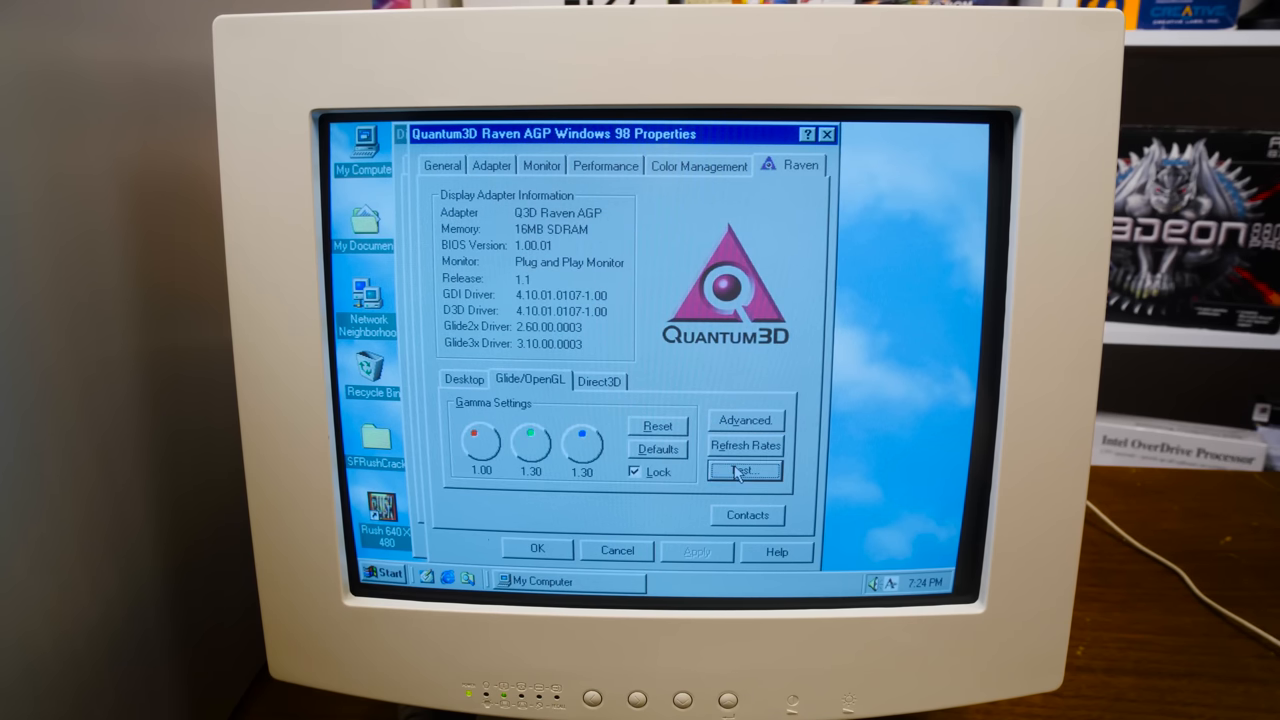
- Run the Glide logo test from the Raven Glide/OpenGL page
left_click(744, 472)
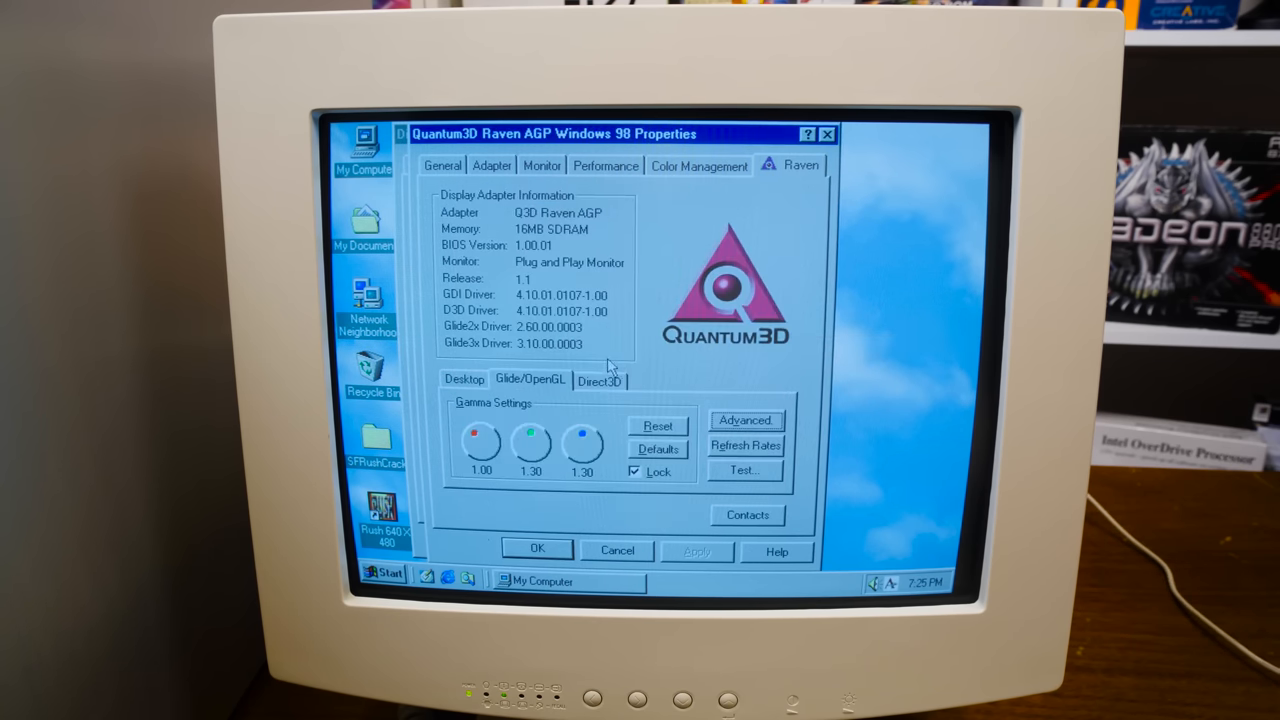
left_click(744, 420)
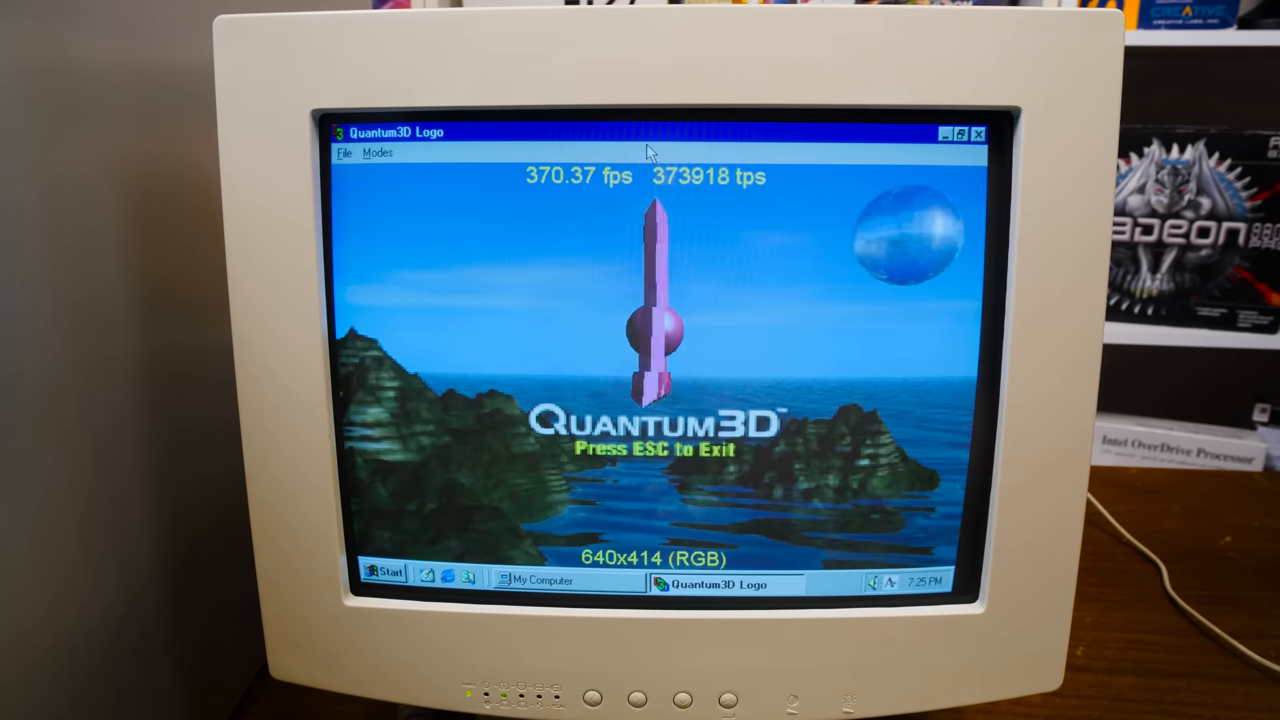
- View the Modes menu resolutions, exit the demo and confirm Display Properties at 640x480 High Color
left_click(376, 152)
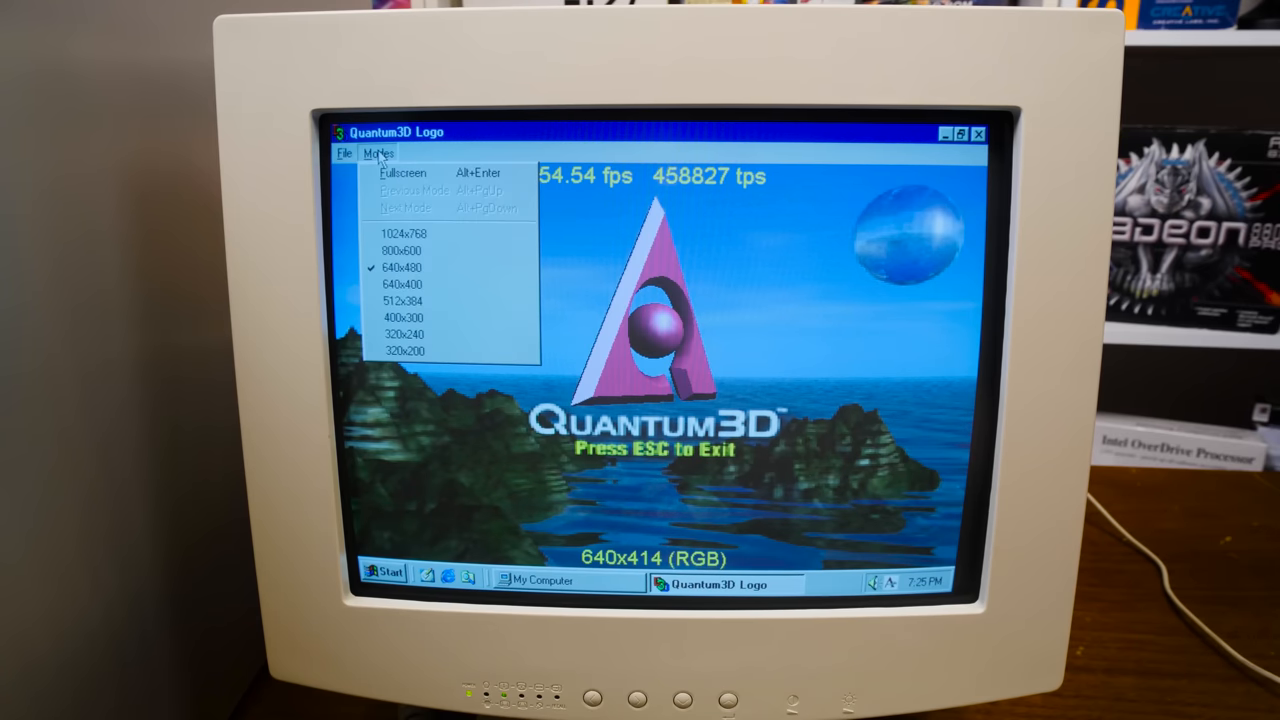
left_click(402, 232)
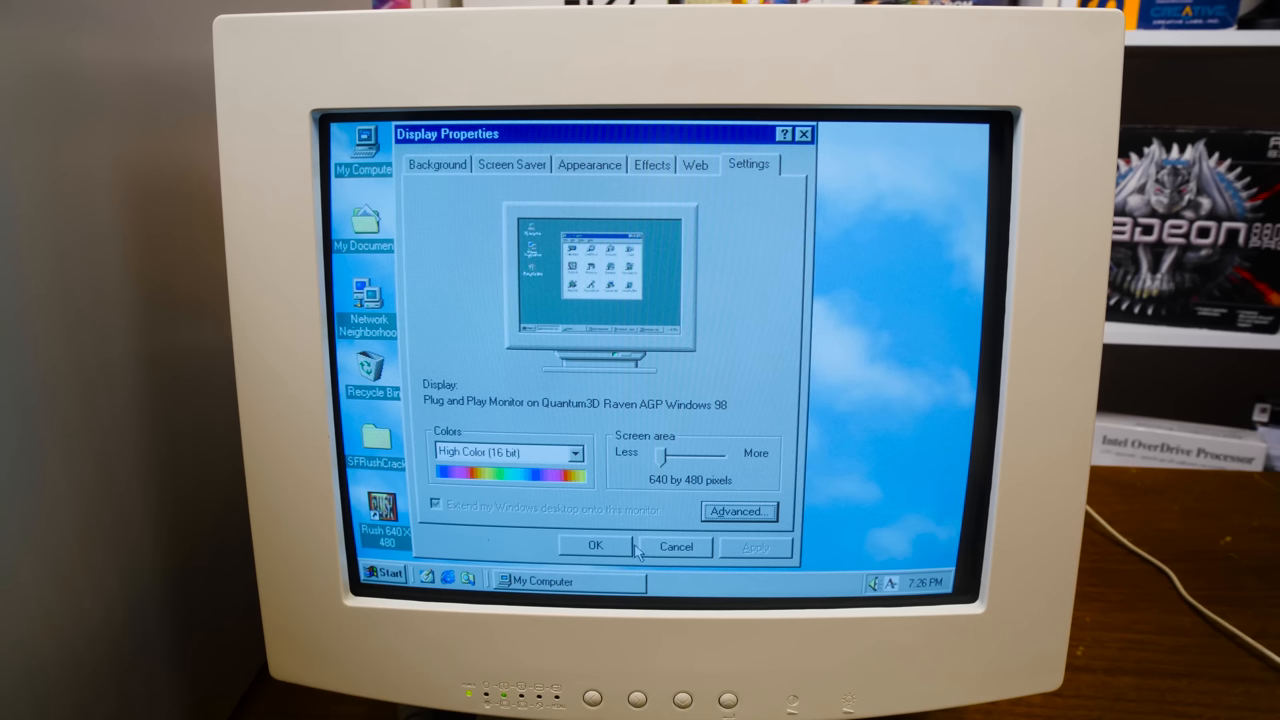
left_click(596, 544)
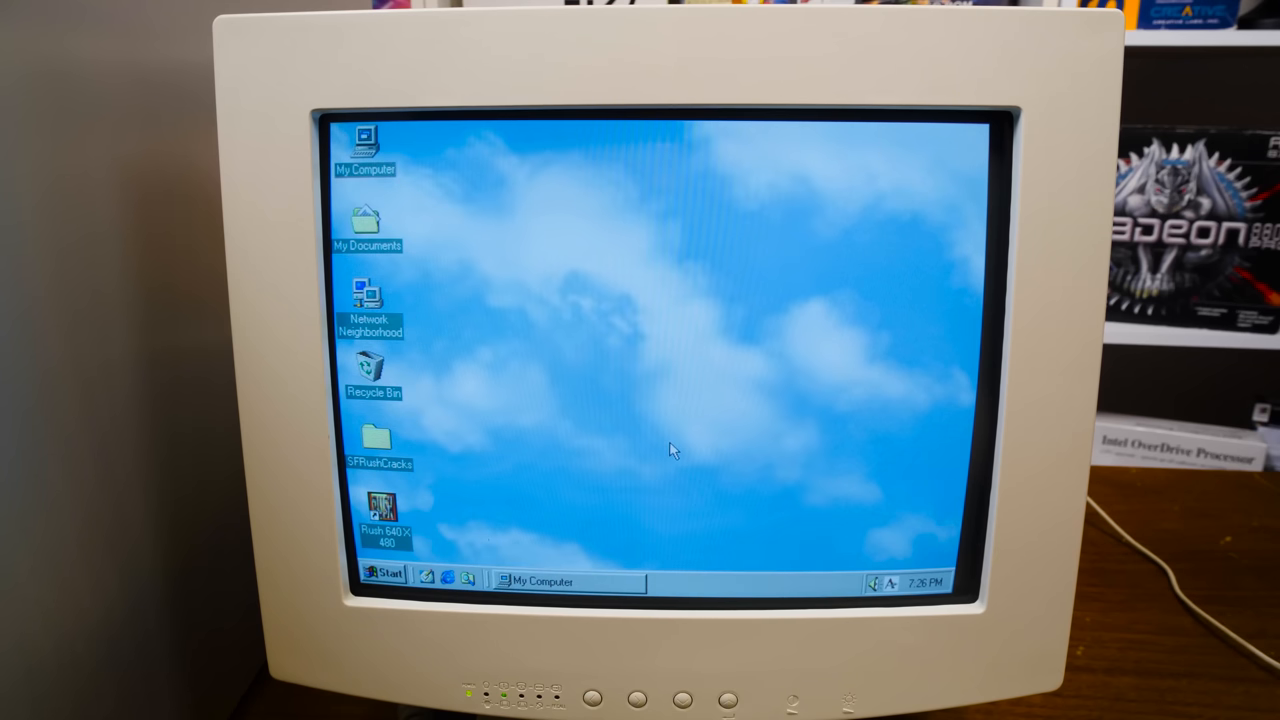